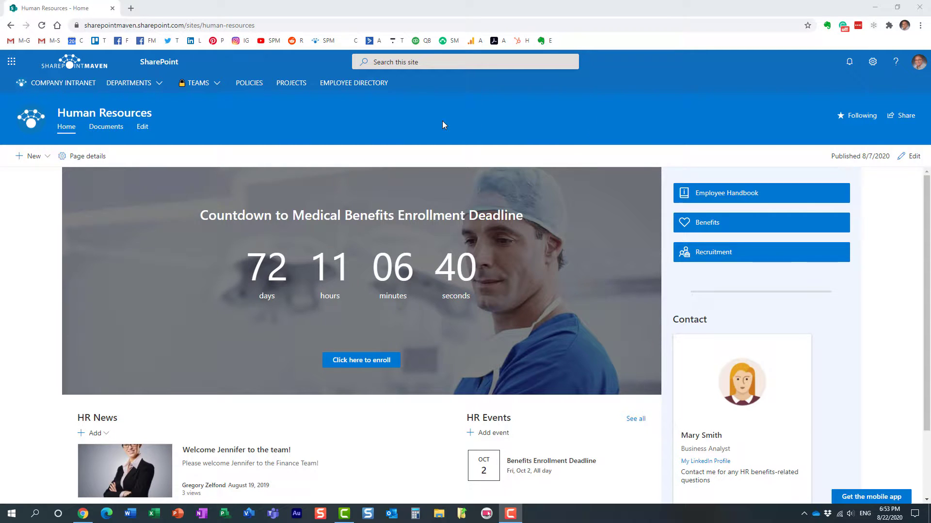
pyautogui.moveTo(178, 126)
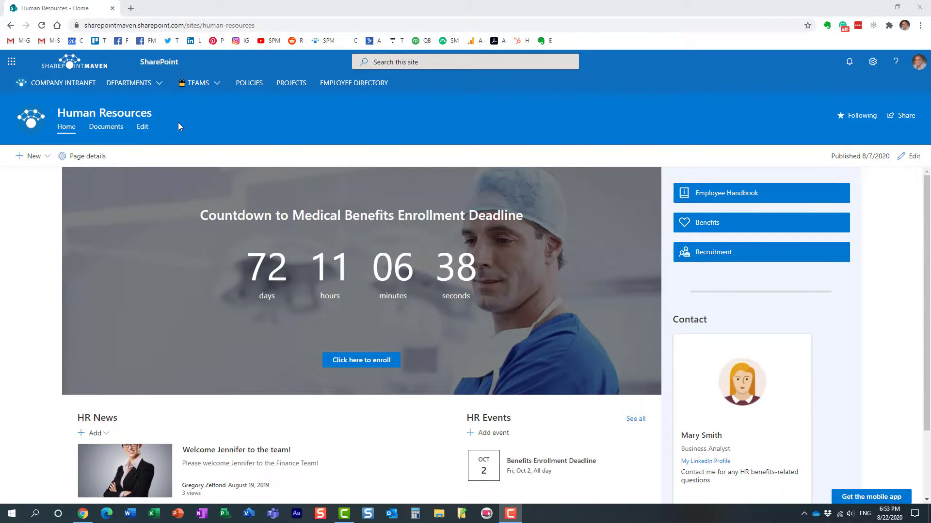
# Navigate into the Documents library's Policies folder listing its seven test Word documents
pyautogui.scroll(-3)
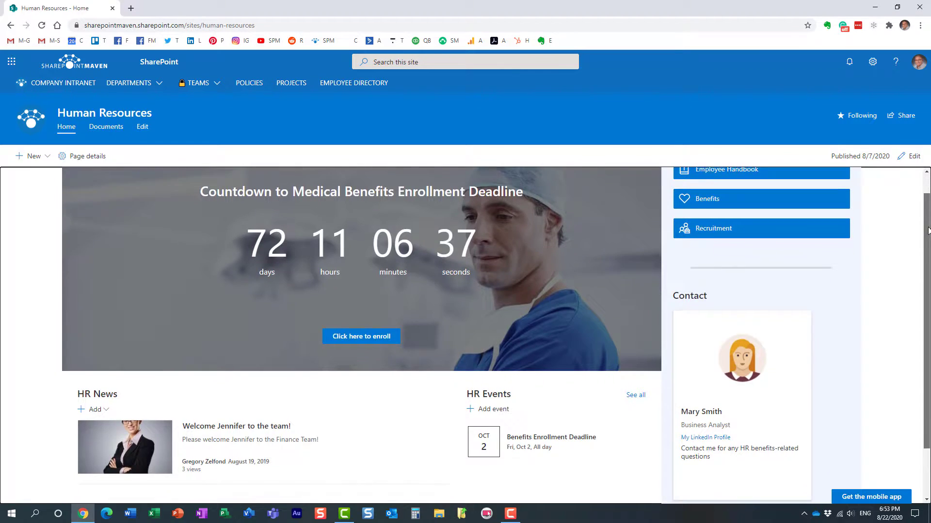
pyautogui.scroll(-3)
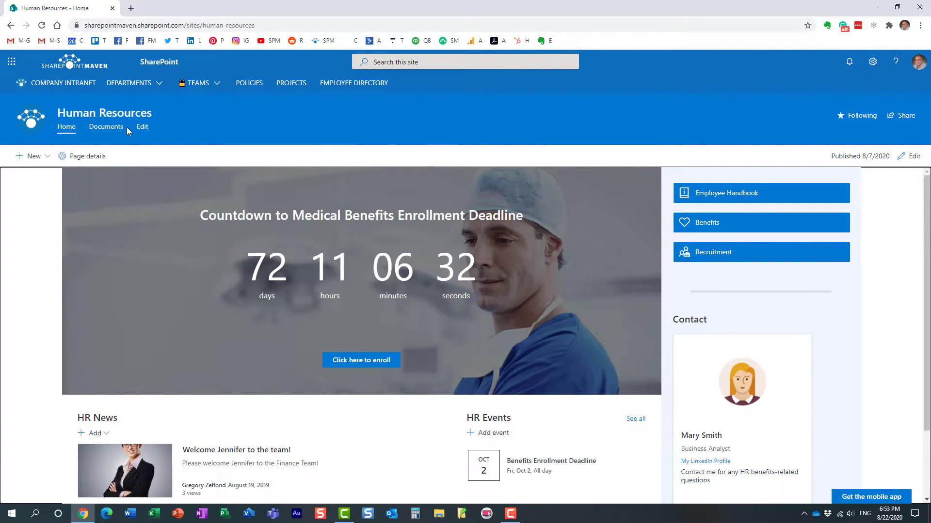
pyautogui.click(105, 126)
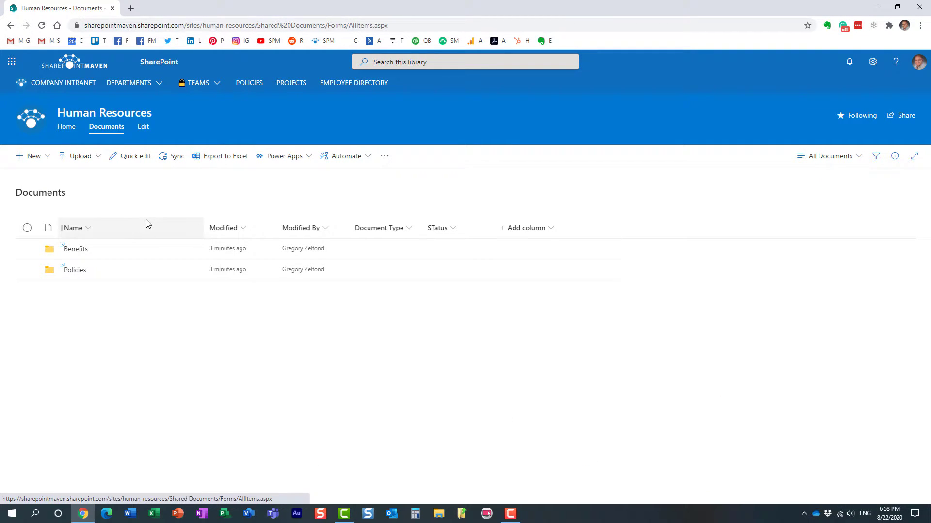
pyautogui.moveTo(101, 254)
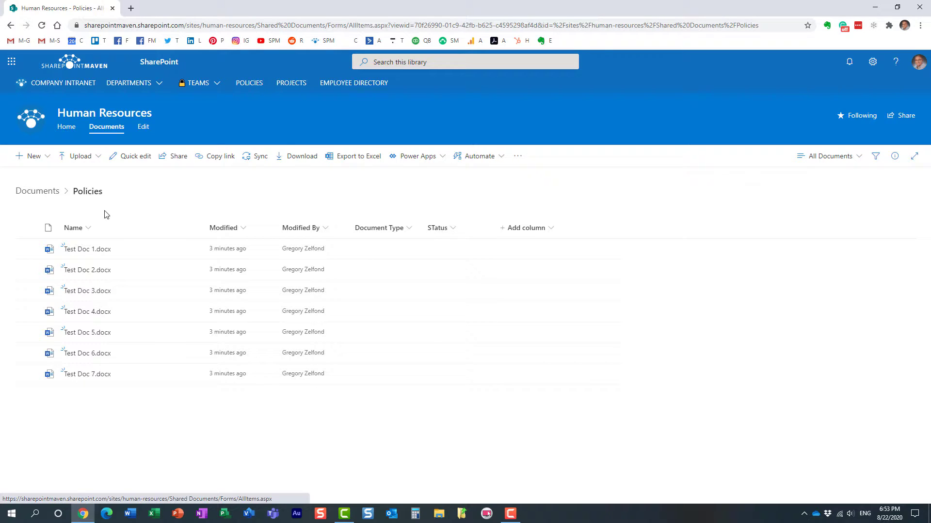
pyautogui.moveTo(85, 195)
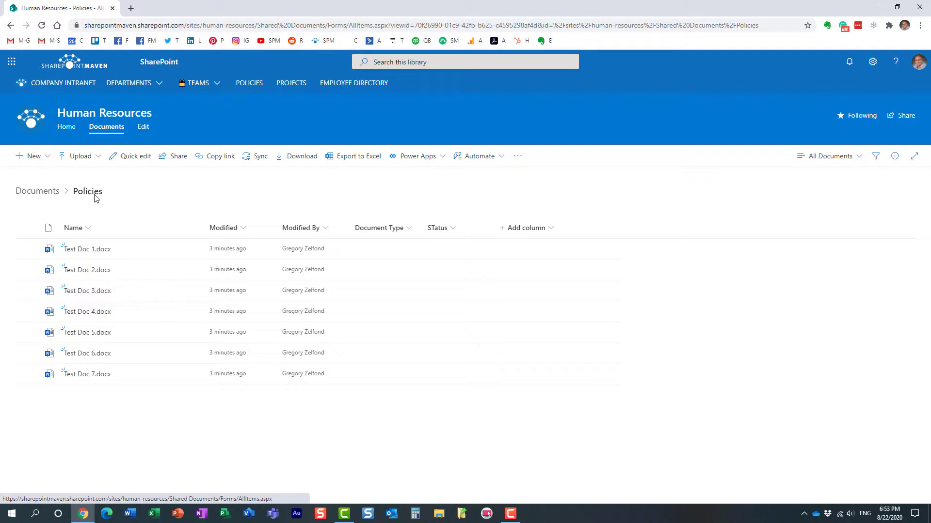
pyautogui.click(37, 191)
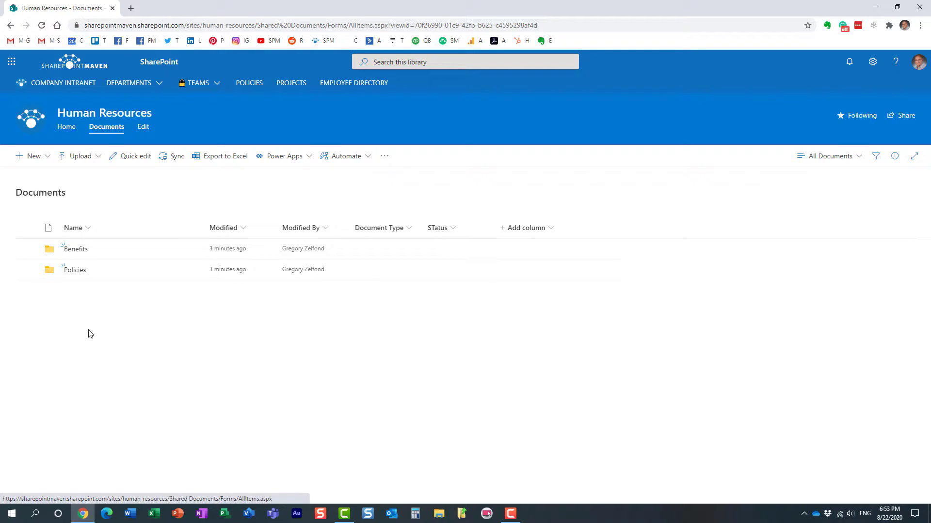
pyautogui.moveTo(79, 274)
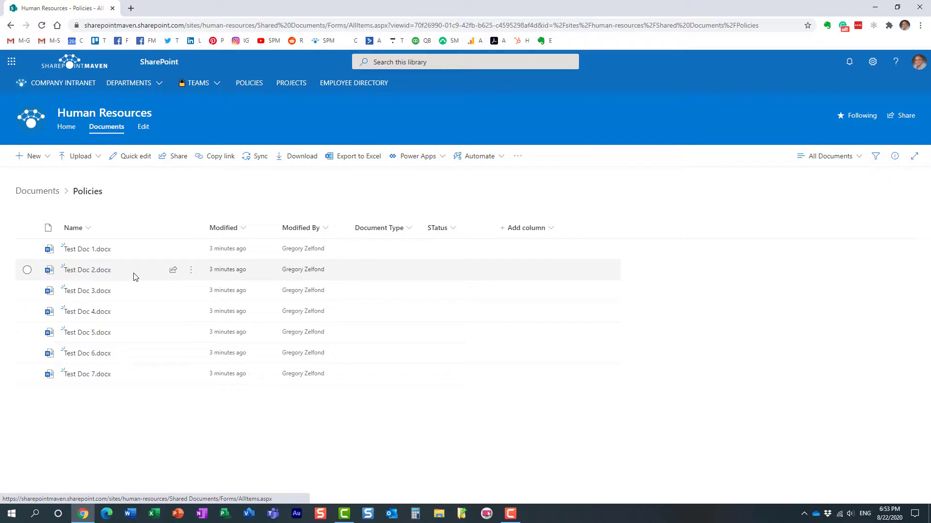
pyautogui.click(67, 127)
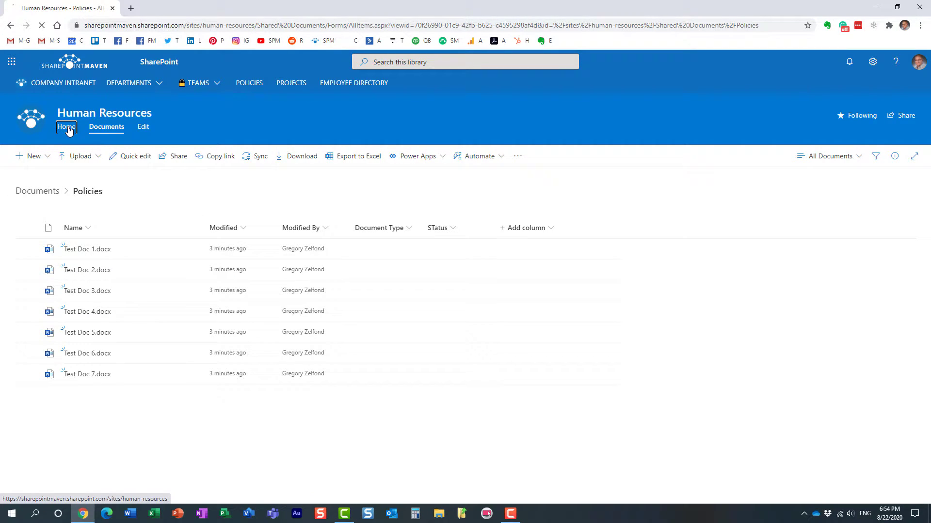
# Edit the HR home page and insert a Document library web part into the empty section
pyautogui.click(66, 126)
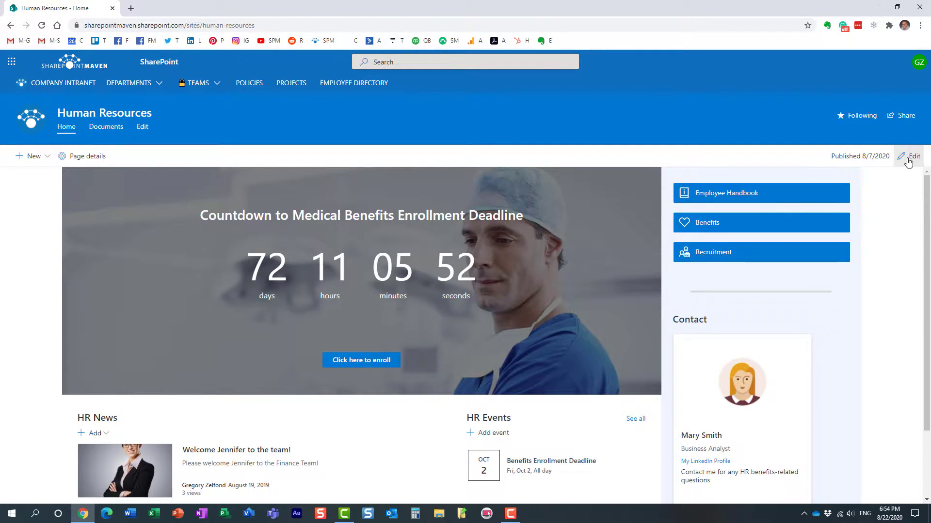
pyautogui.click(913, 156)
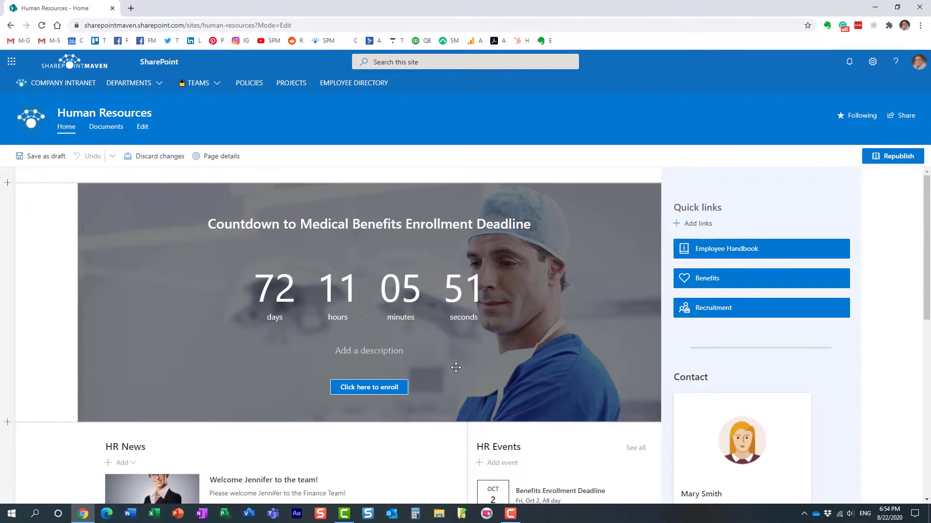
pyautogui.scroll(-3)
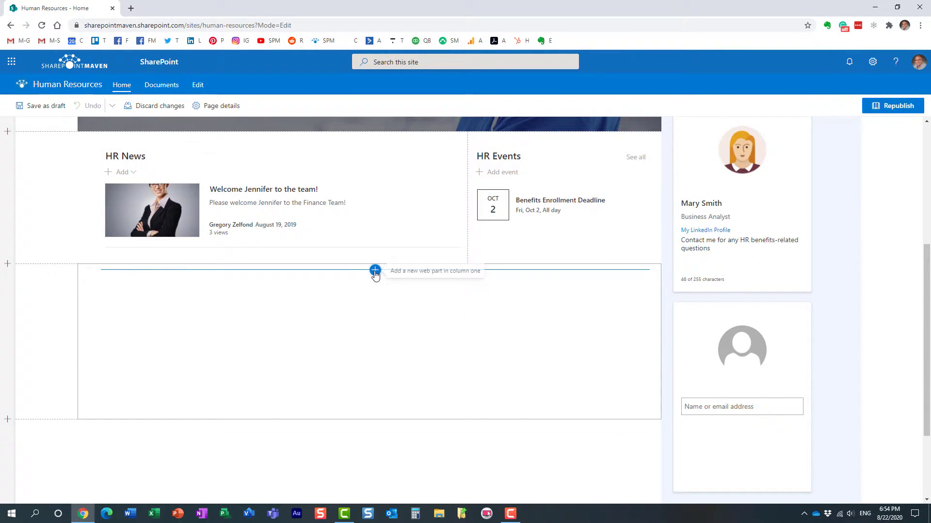
pyautogui.click(374, 270)
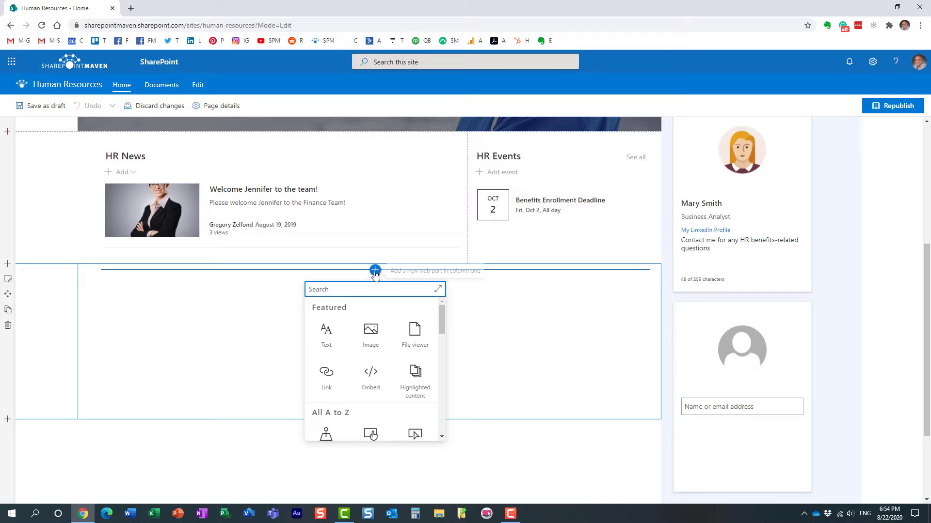
pyautogui.scroll(-3)
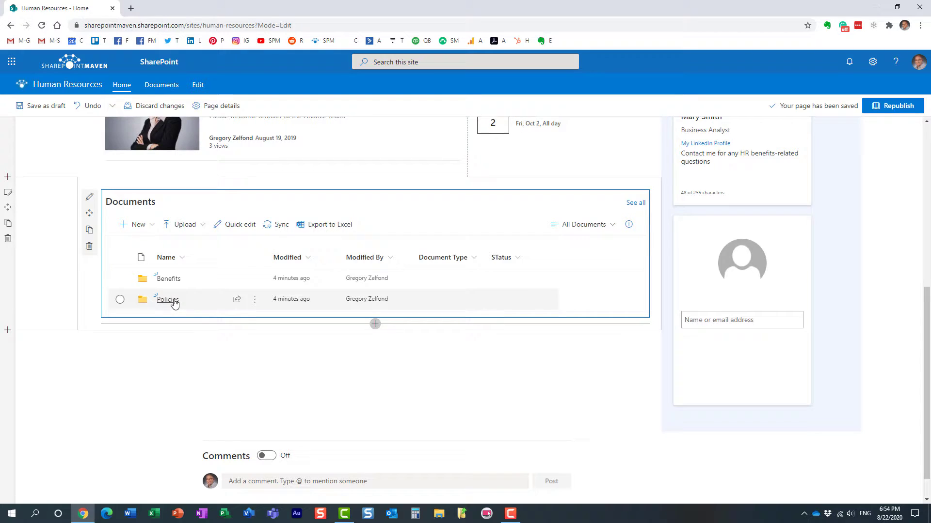
# Point the web part's Folder setting at 'Policies' so it lists only that folder's documents
pyautogui.click(90, 196)
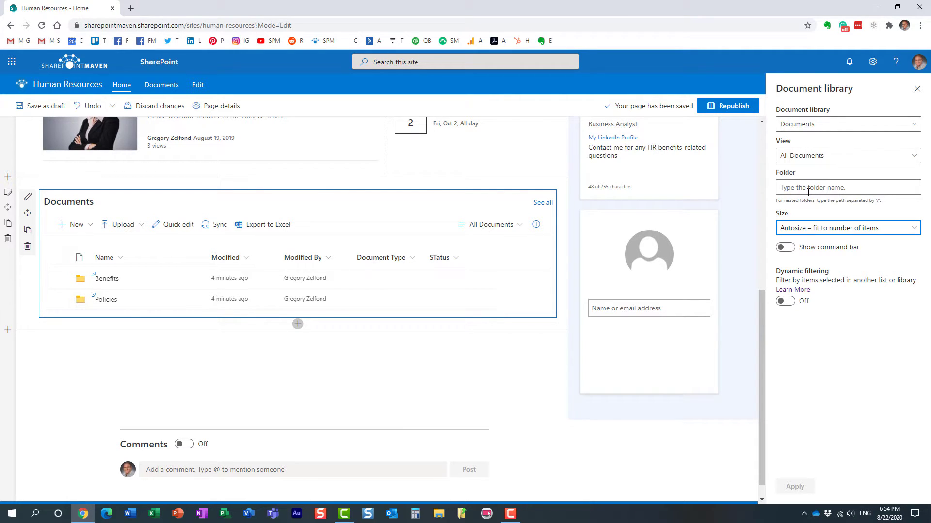
pyautogui.moveTo(791, 187)
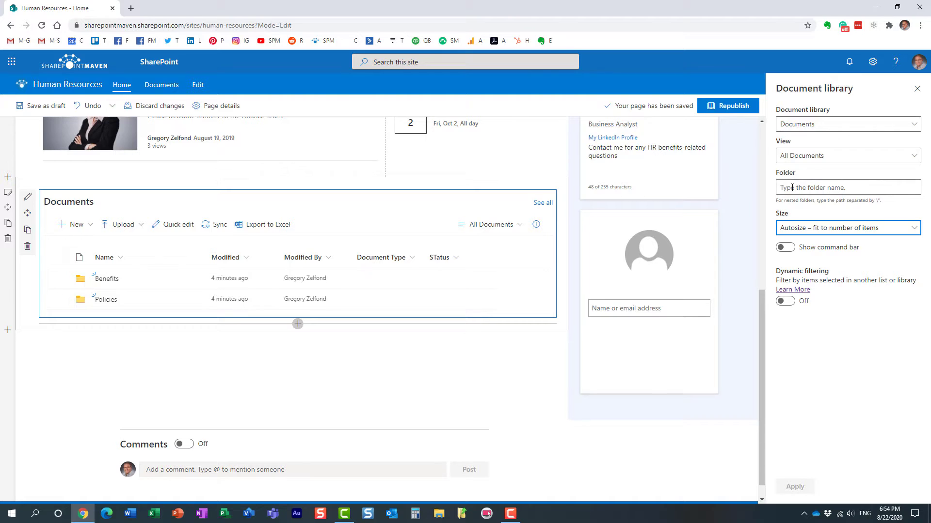
pyautogui.moveTo(148, 300)
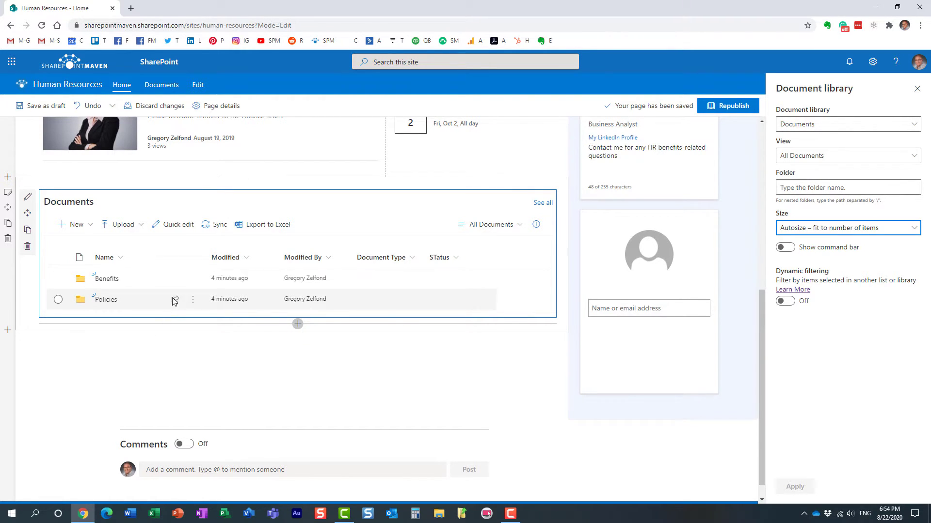
pyautogui.moveTo(528, 248)
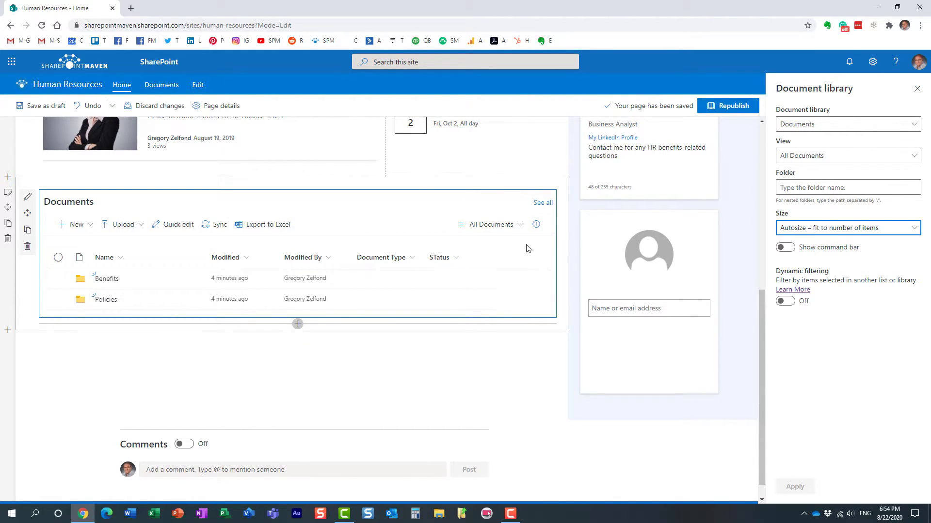
pyautogui.click(847, 187)
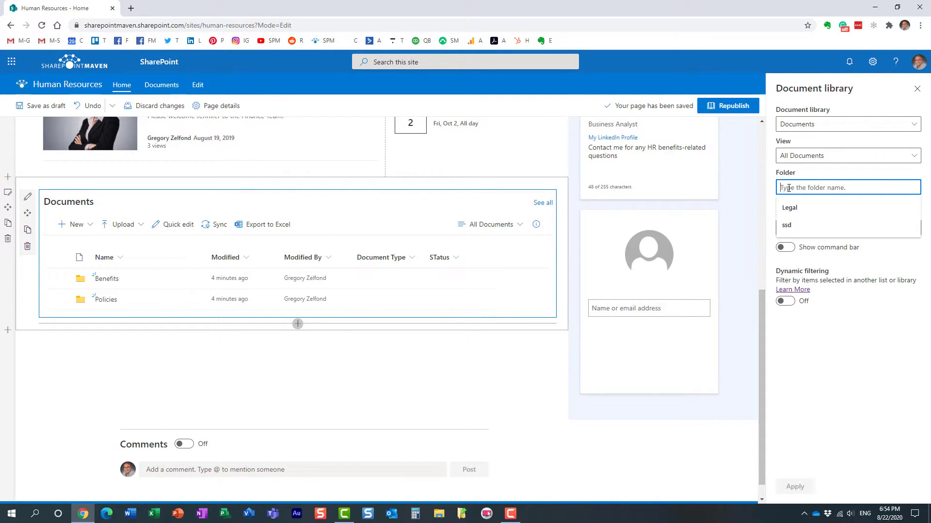
pyautogui.write('Policies')
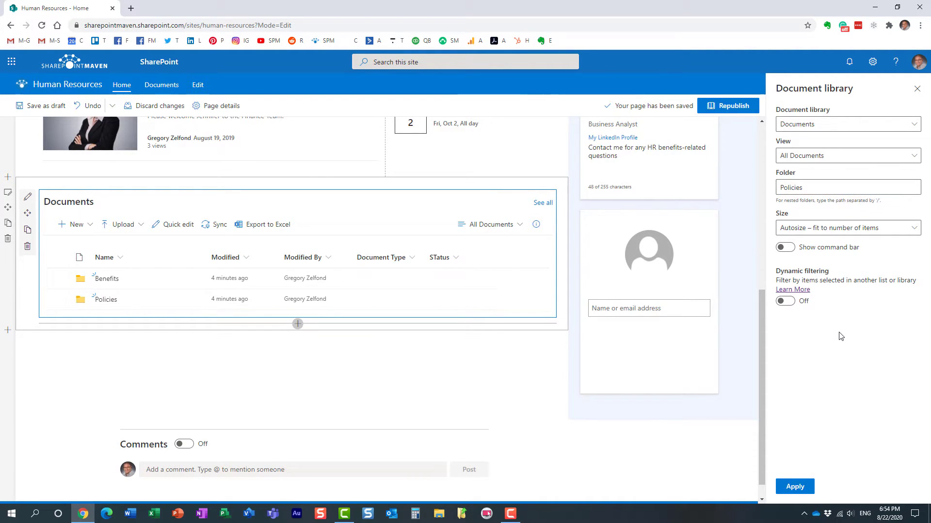
pyautogui.click(794, 486)
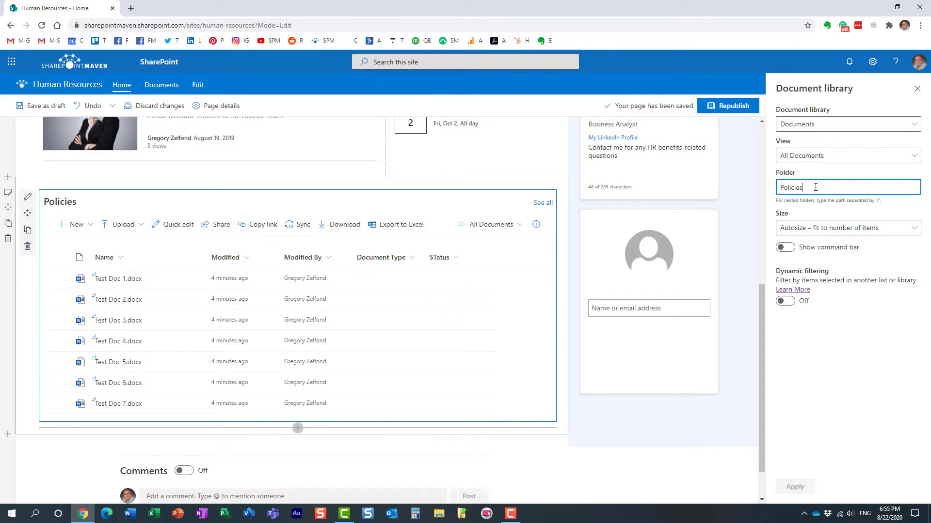
pyautogui.write('/')
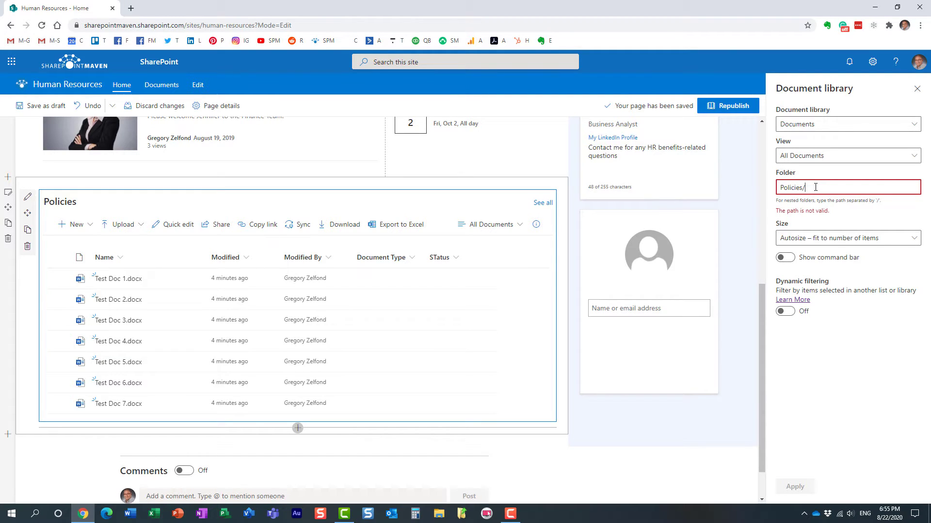
pyautogui.write('another')
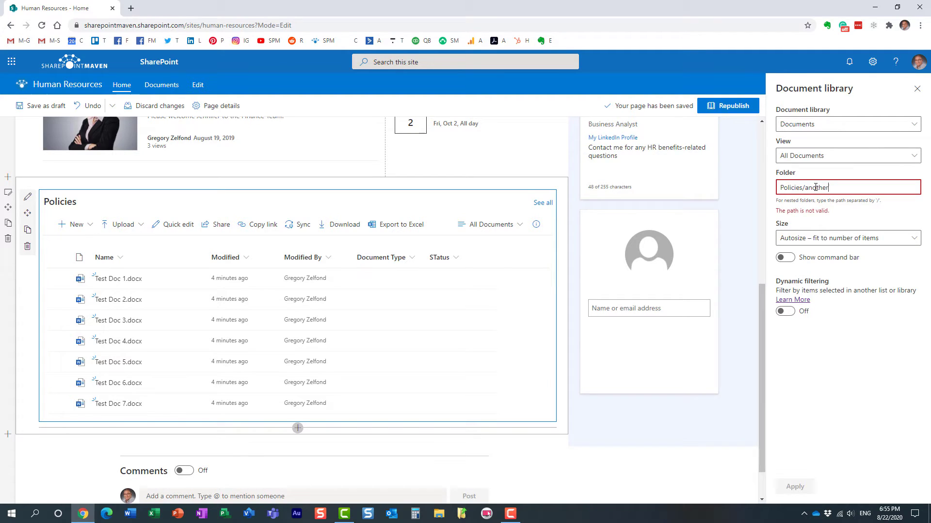
pyautogui.write('folder')
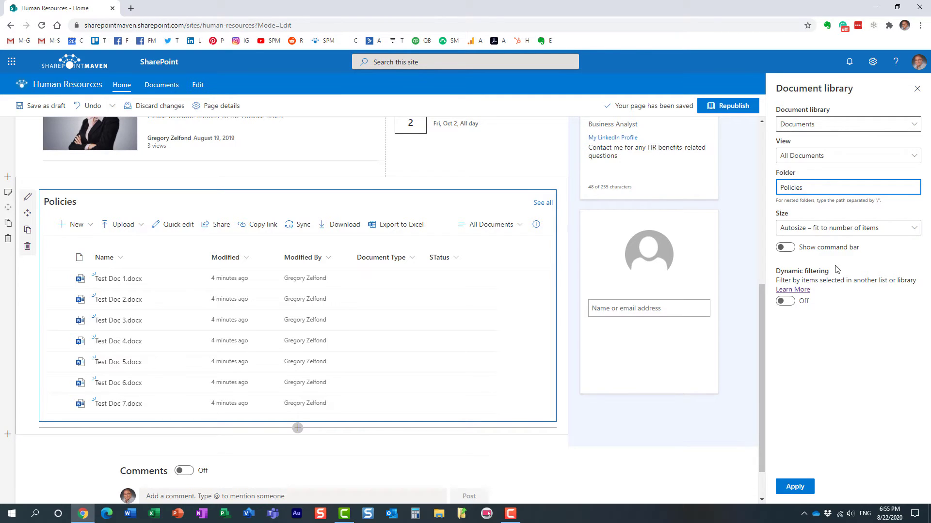
pyautogui.moveTo(627, 294)
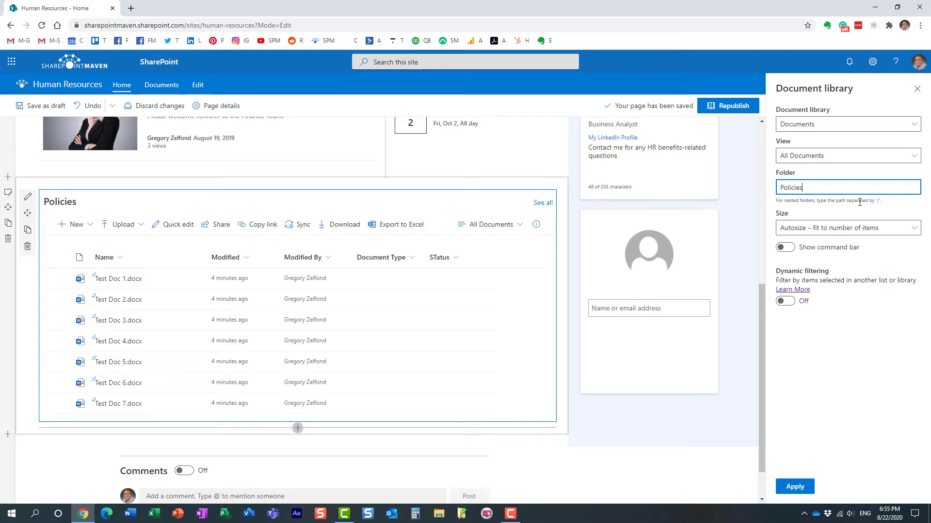
pyautogui.moveTo(817, 210)
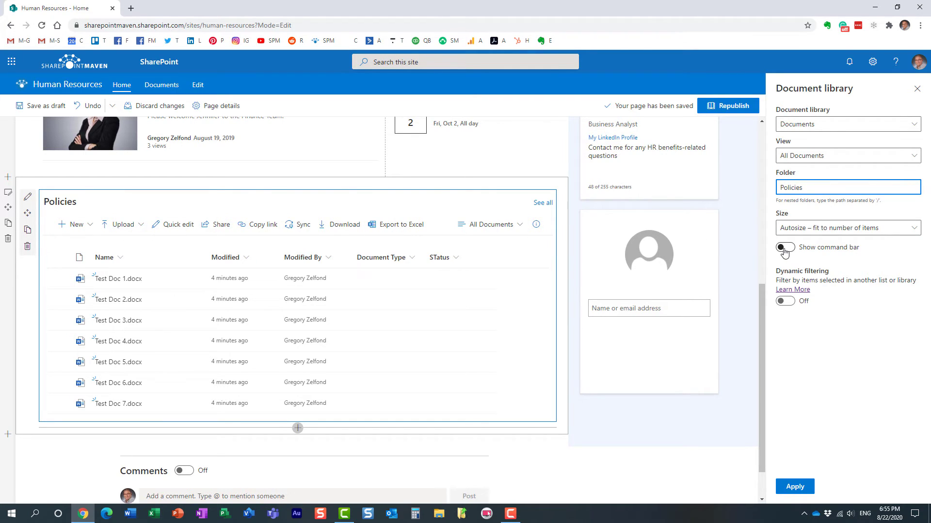
# Turn on Hide command bar for the web part and republish the home page
pyautogui.click(784, 247)
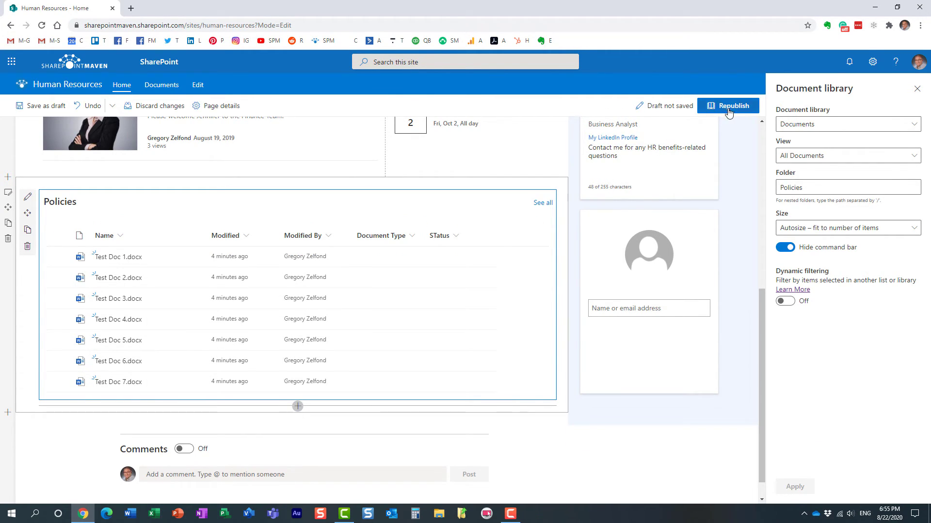
pyautogui.click(732, 106)
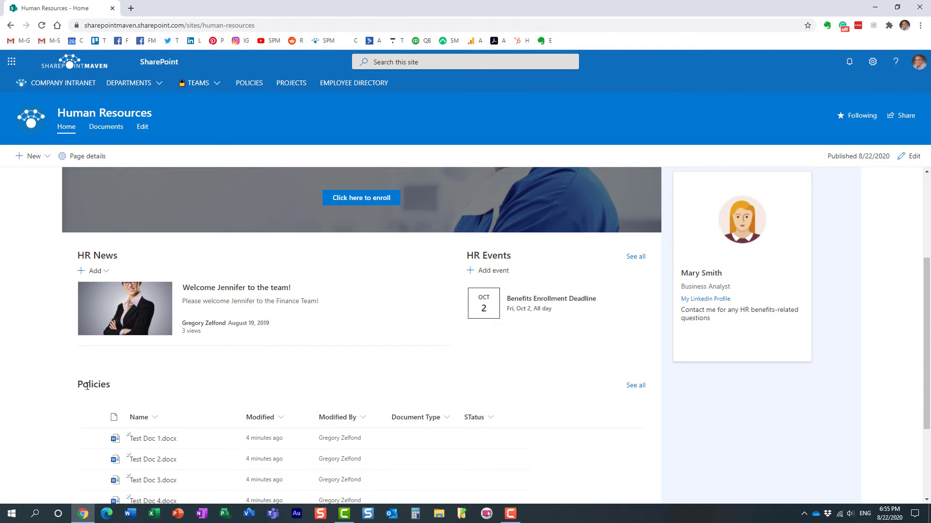
pyautogui.doubleClick(93, 385)
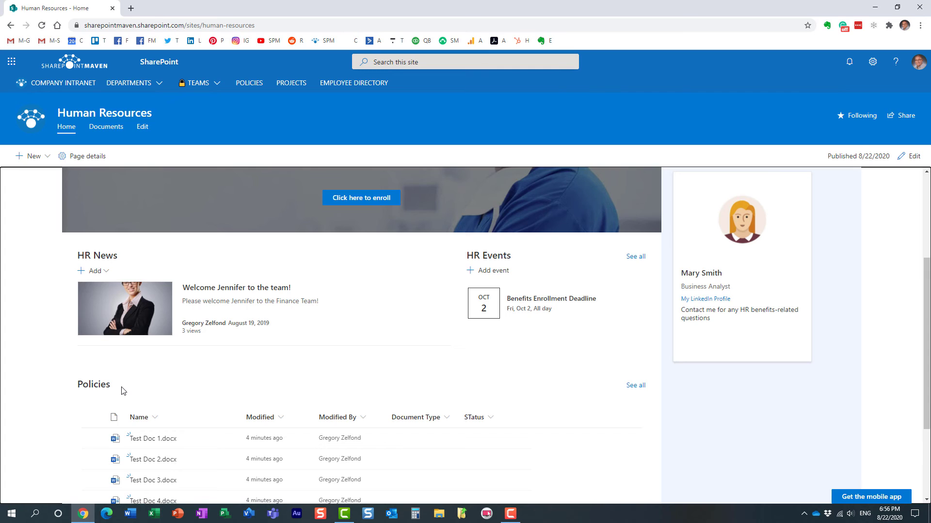
pyautogui.scroll(-3)
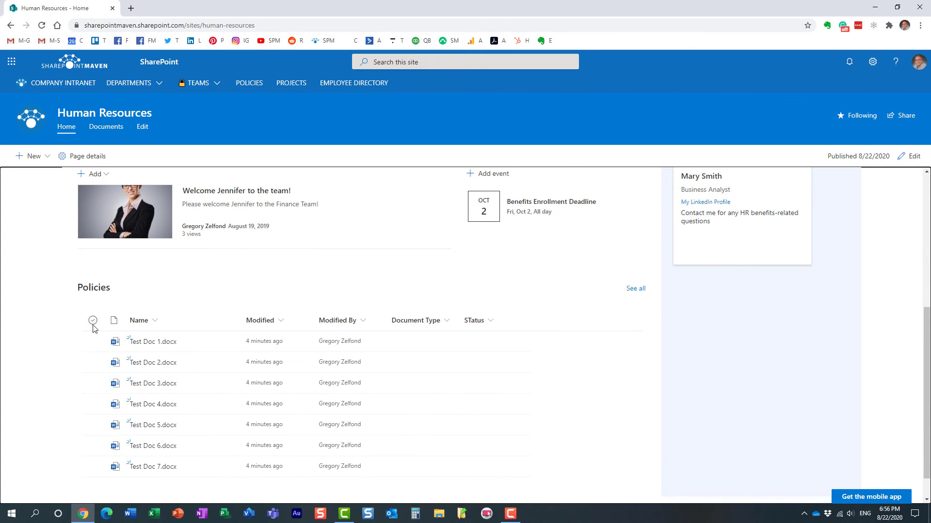